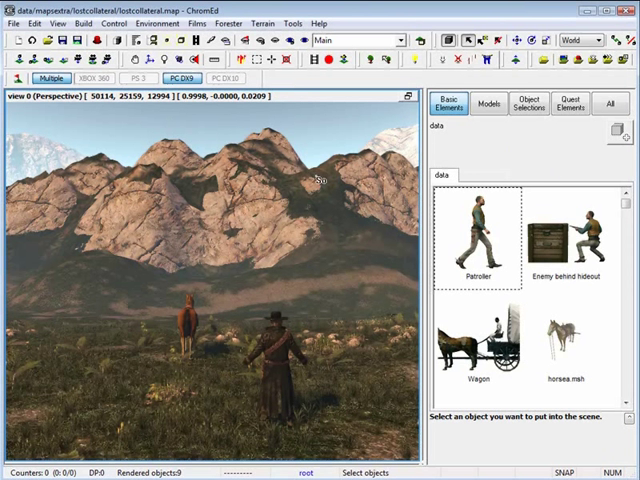
mouse_move(456, 40)
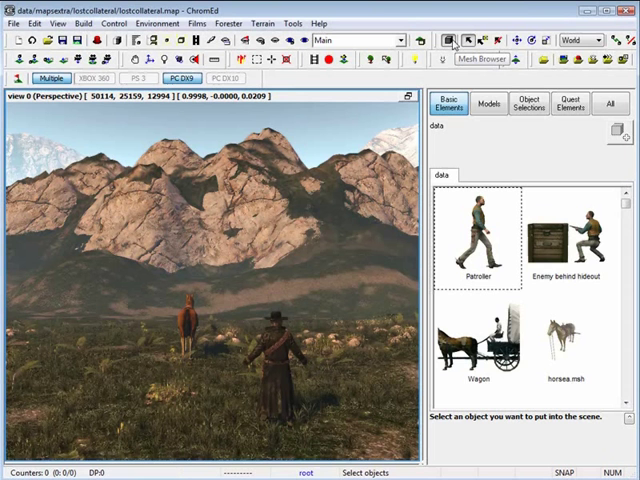
- Filter the Models library with the mask 'table' and browse the matching table meshes
left_click(492, 104)
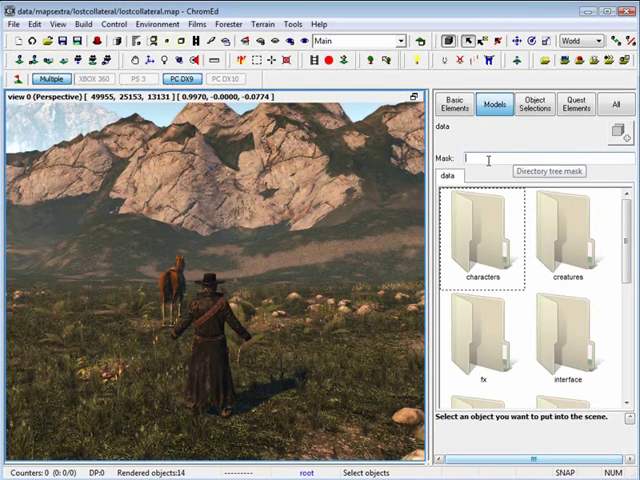
type("table")
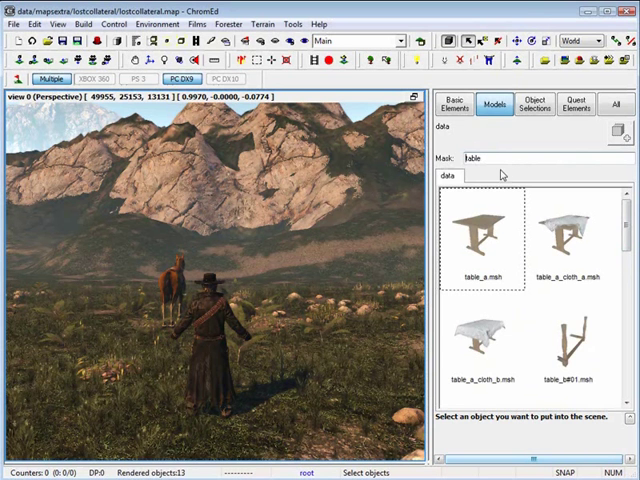
scroll("down", 3)
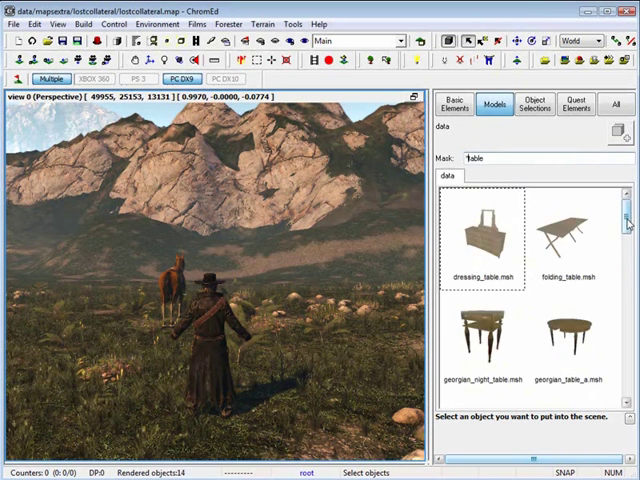
scroll("down", 3)
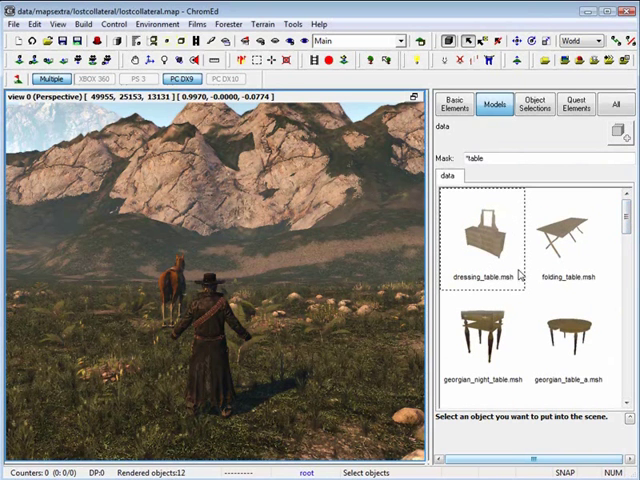
- Move the perspective viewport to a close-up of the wooden house with balconies
left_click(452, 104)
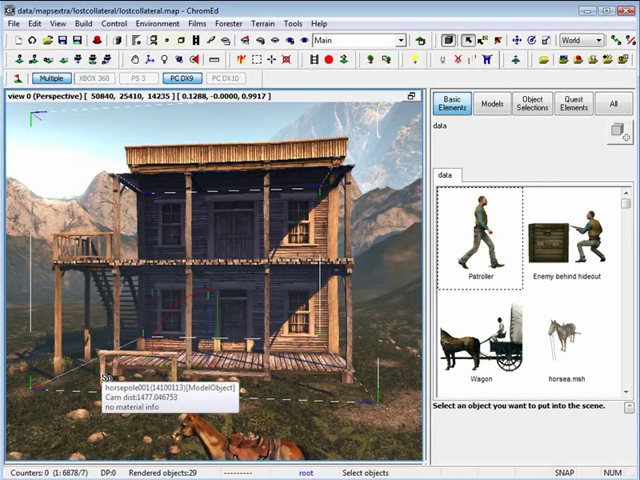
mouse_move(196, 300)
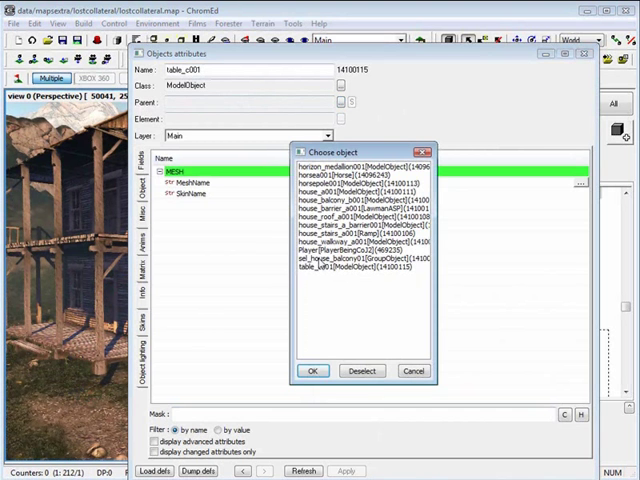
- Set the house_balcony model as the parent of the table in Object attributes
left_click(360, 258)
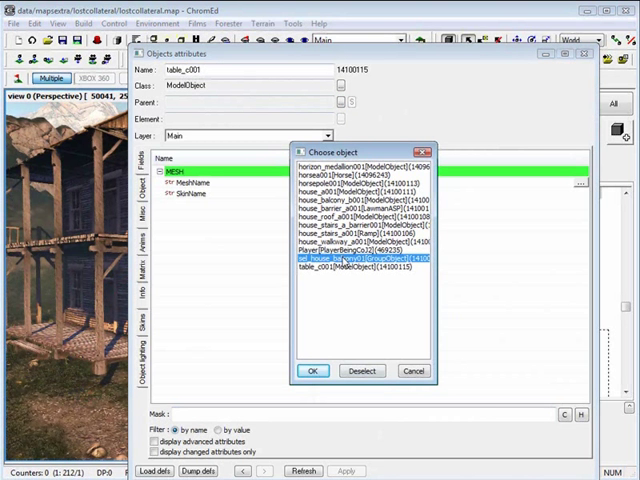
left_click(312, 370)
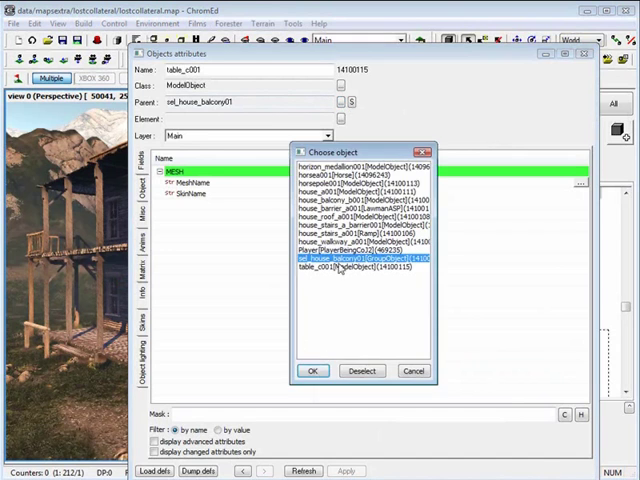
left_click(312, 372)
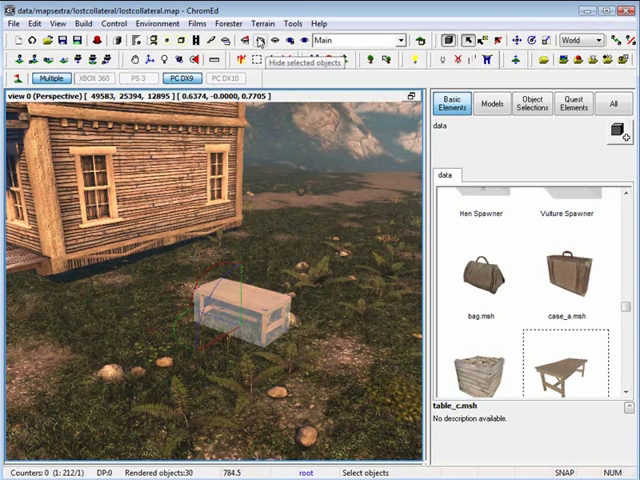
left_click(278, 40)
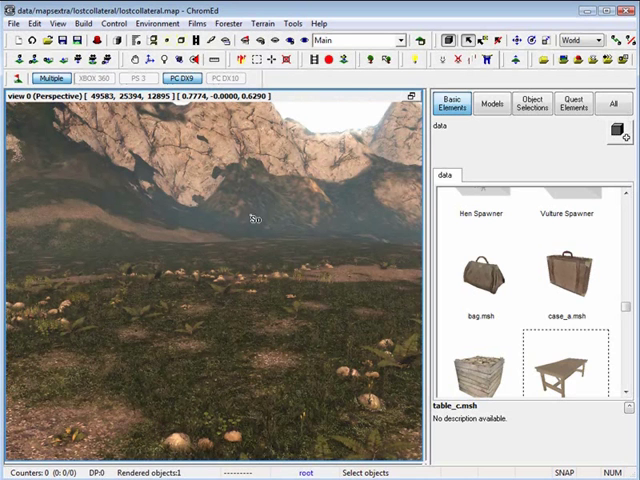
mouse_move(304, 40)
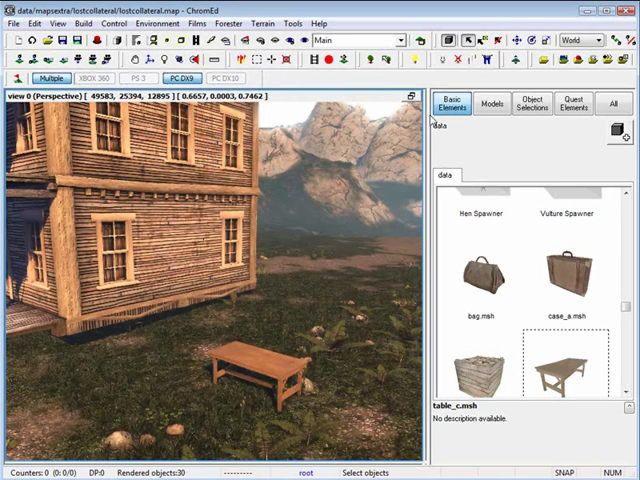
left_click(476, 40)
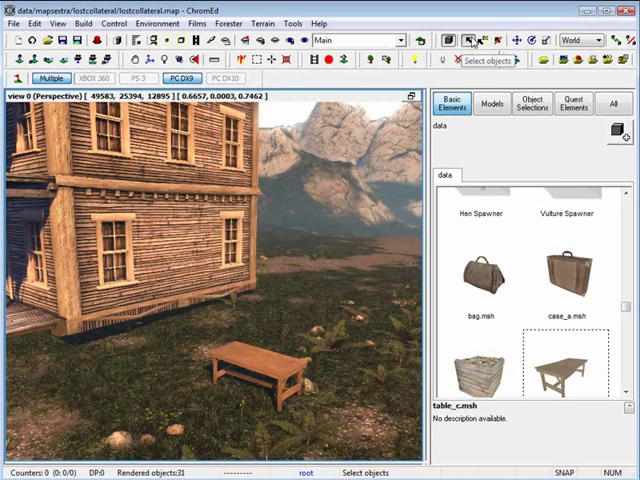
mouse_move(124, 286)
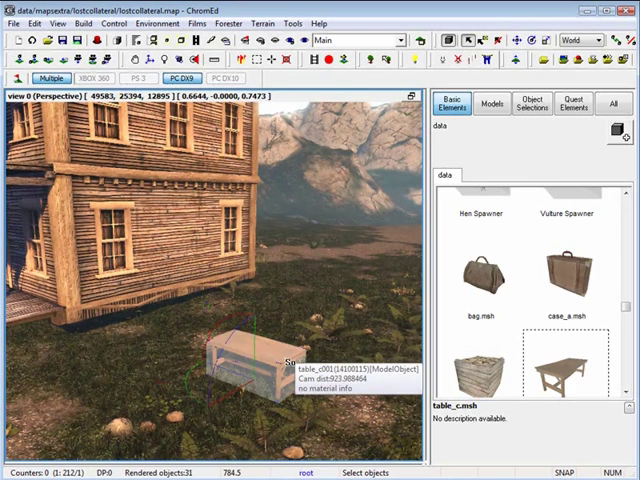
left_click(500, 62)
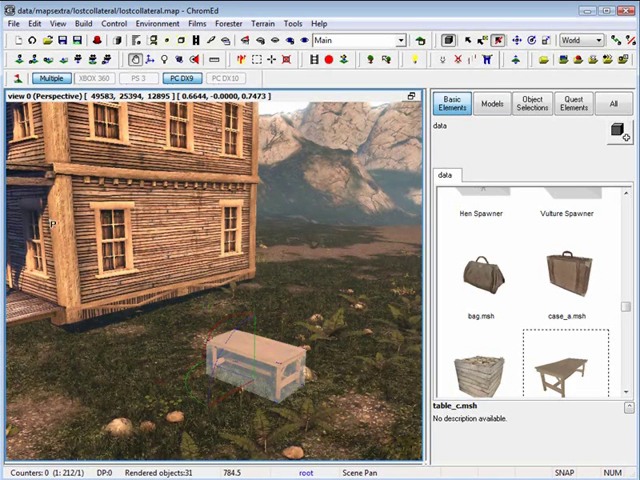
mouse_move(250, 356)
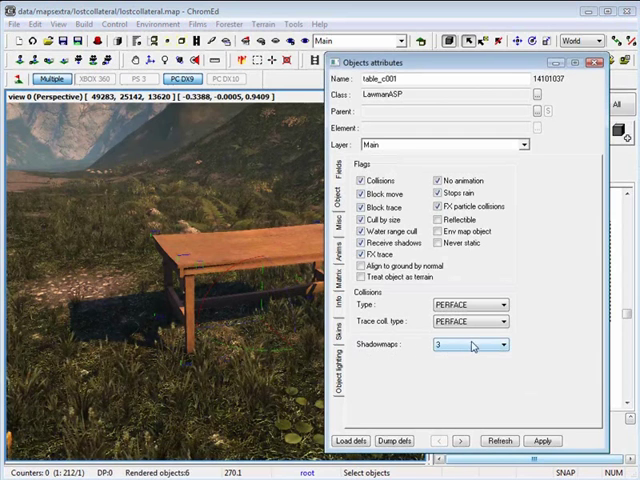
- Choose a different Shadowmaps value for table_c001 and apply the attributes
left_click(500, 344)
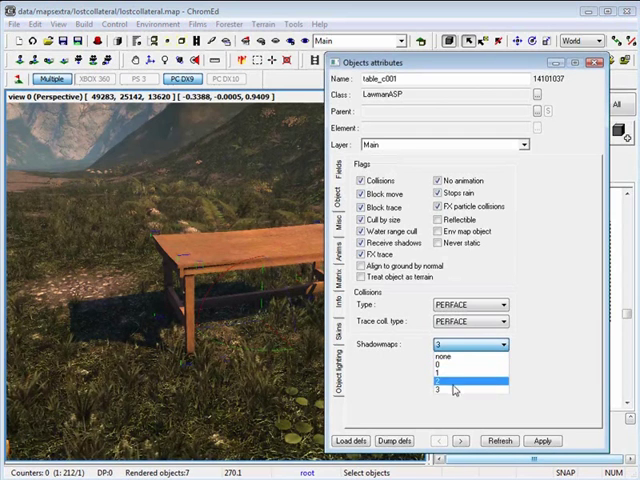
mouse_move(456, 372)
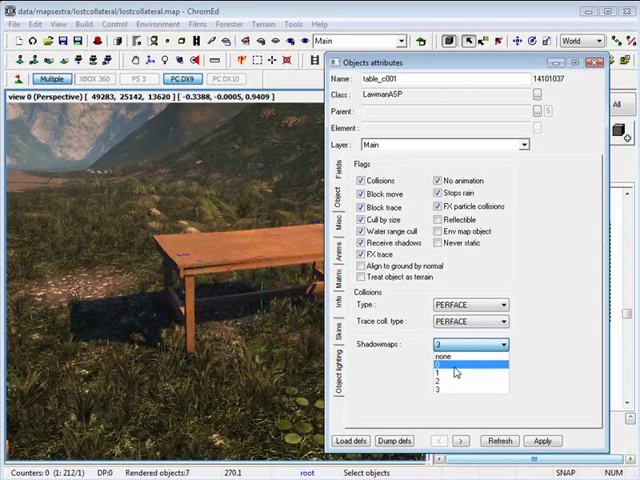
left_click(440, 392)
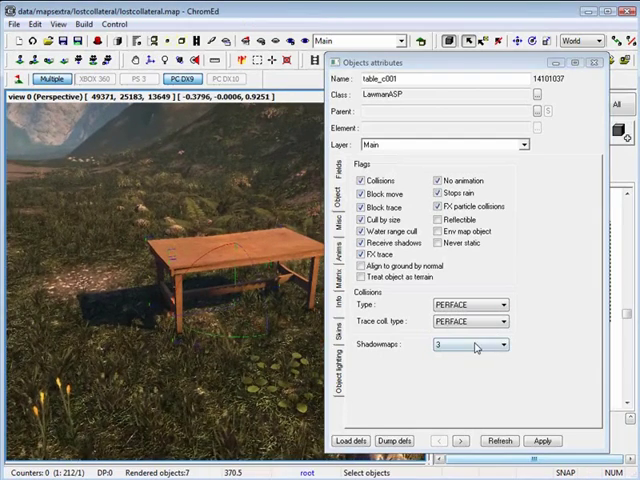
left_click(470, 344)
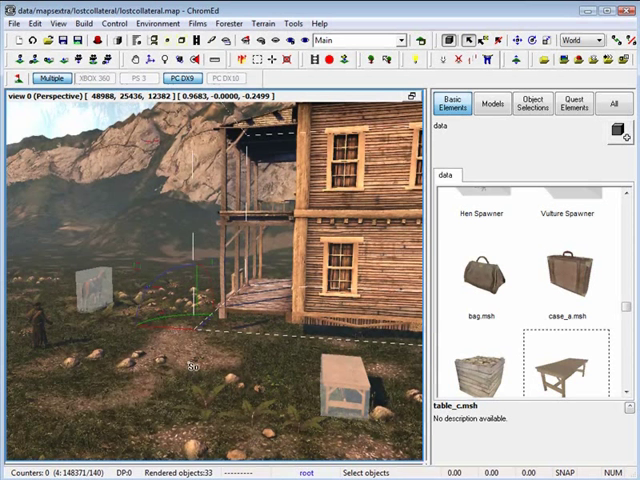
mouse_move(104, 300)
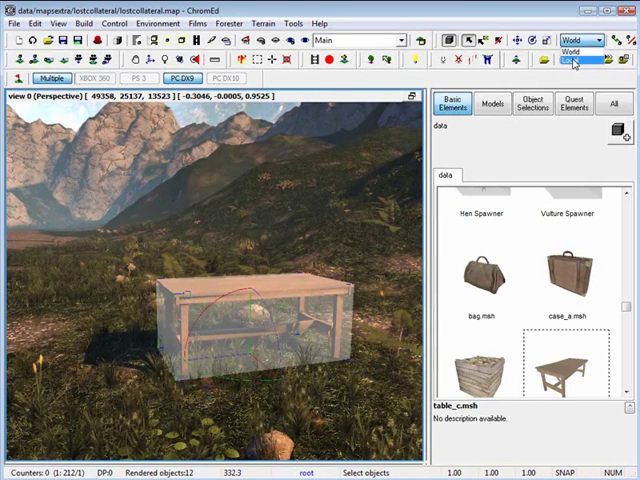
- Switch the toolbar coordinate space from World to Local
left_click(584, 40)
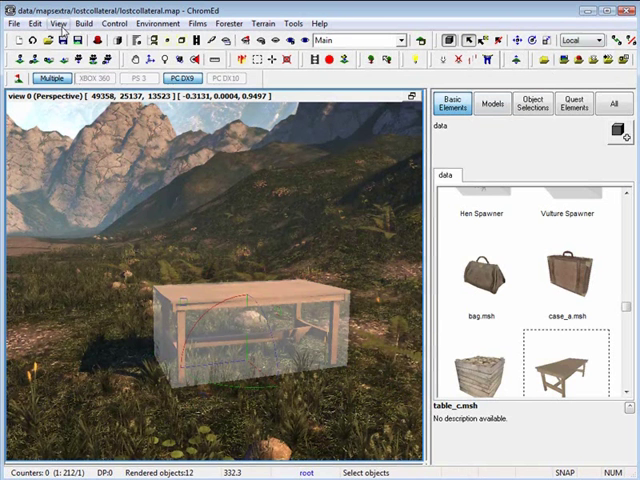
- Choose a different transform gizmo type from View > Gizmo
left_click(56, 24)
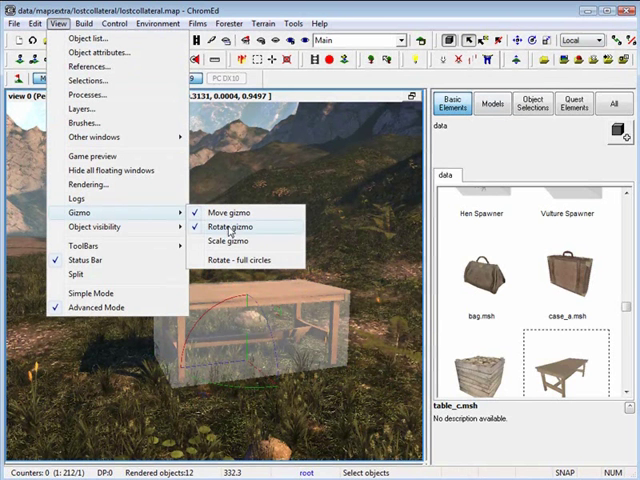
mouse_move(224, 236)
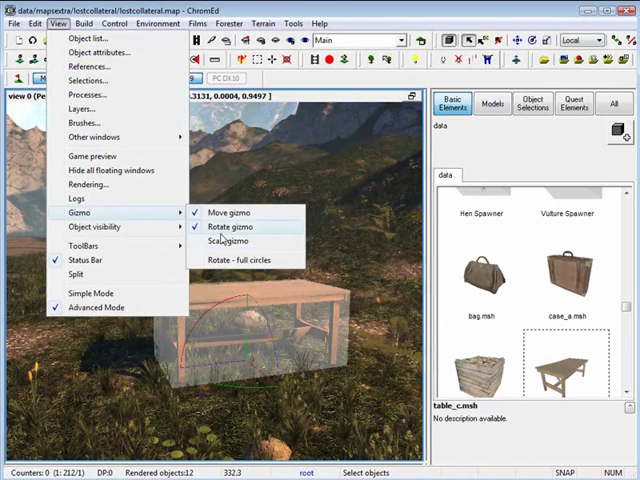
mouse_move(232, 240)
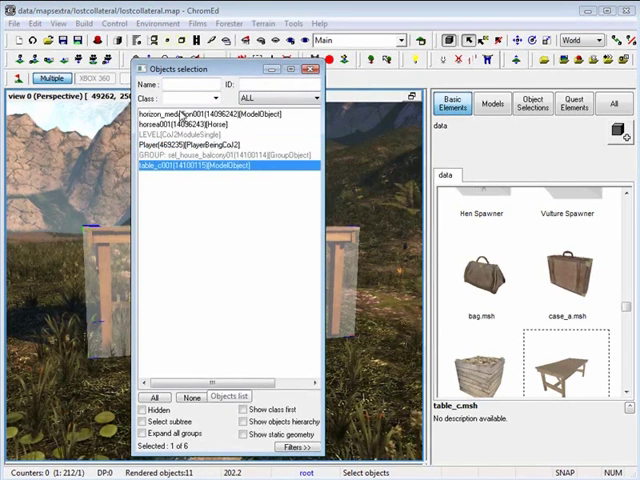
- Select table_c001 from the Objects list and focus it in the viewport
left_click(200, 122)
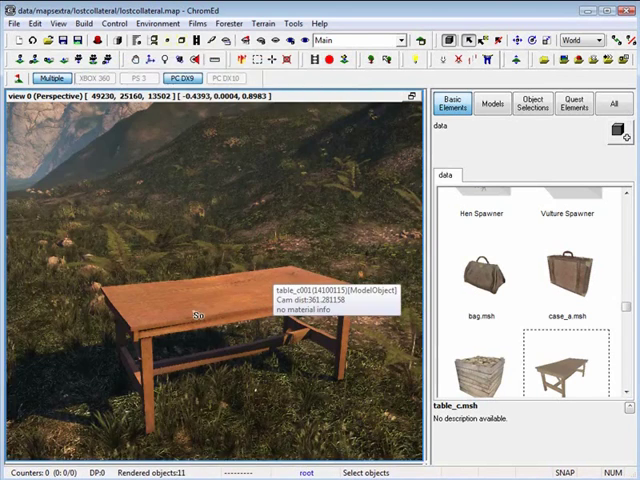
double_click(200, 316)
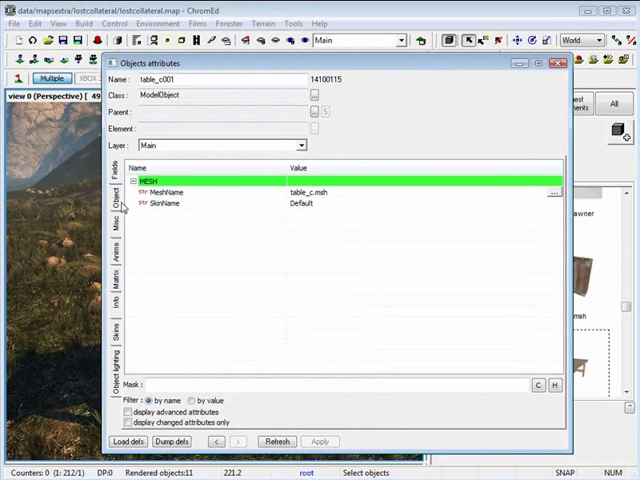
mouse_move(336, 436)
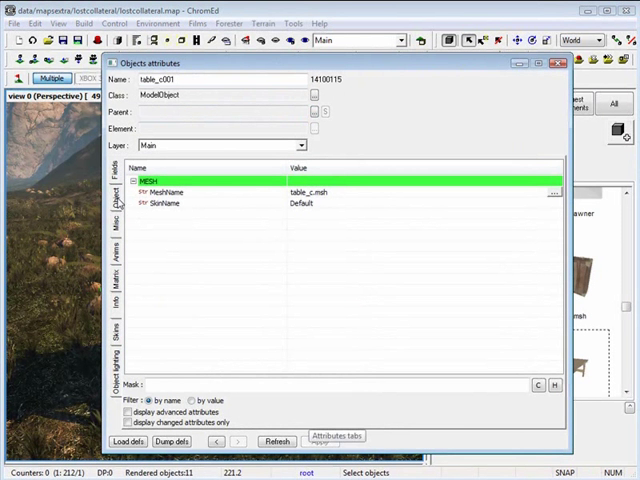
- Recolour the table's Paint skin to a blue shade, then view the ModelObject table's skins
left_click(116, 176)
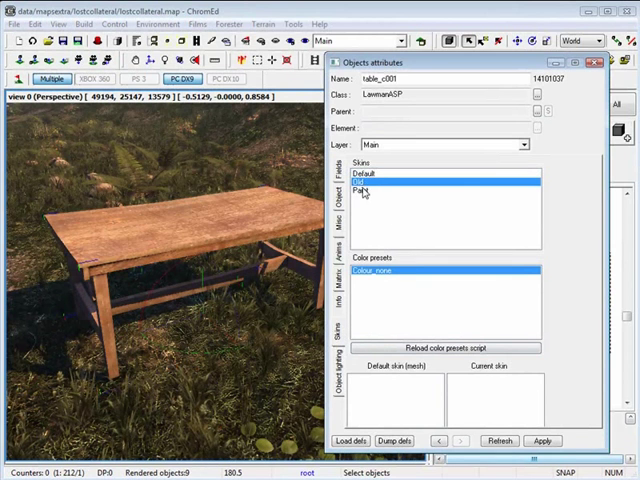
left_click(340, 224)
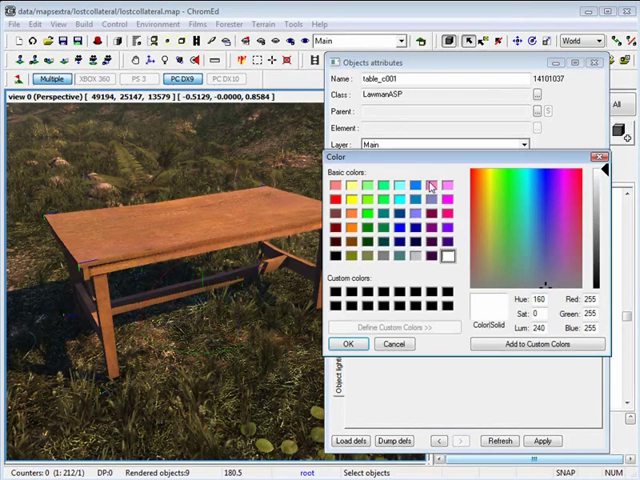
left_click(556, 192)
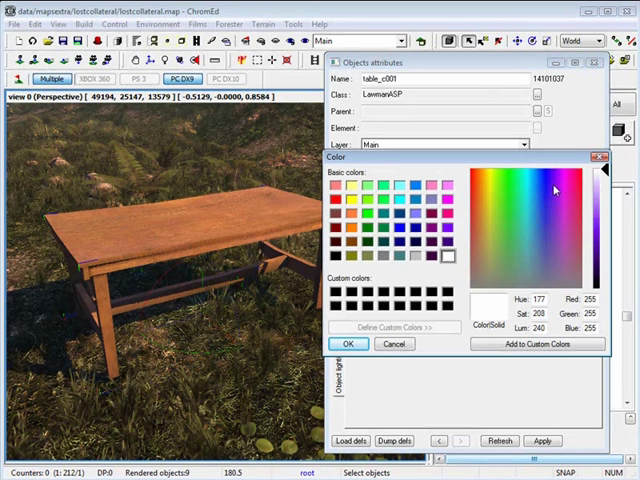
left_click(532, 196)
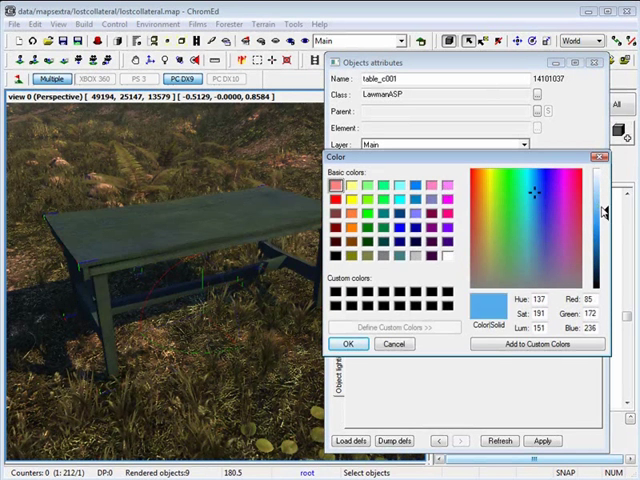
left_click(348, 344)
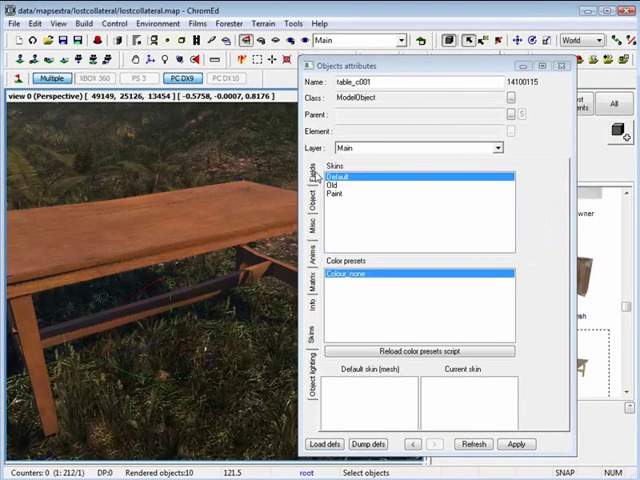
left_click(316, 170)
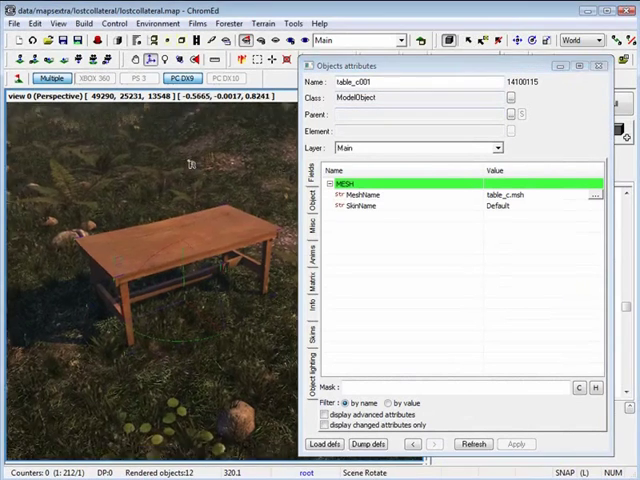
- Browse the Choose class list for the table's new physics class
left_click(510, 98)
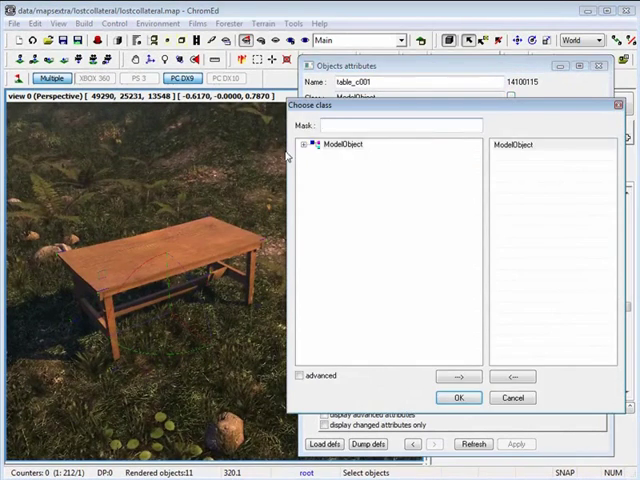
left_click(312, 144)
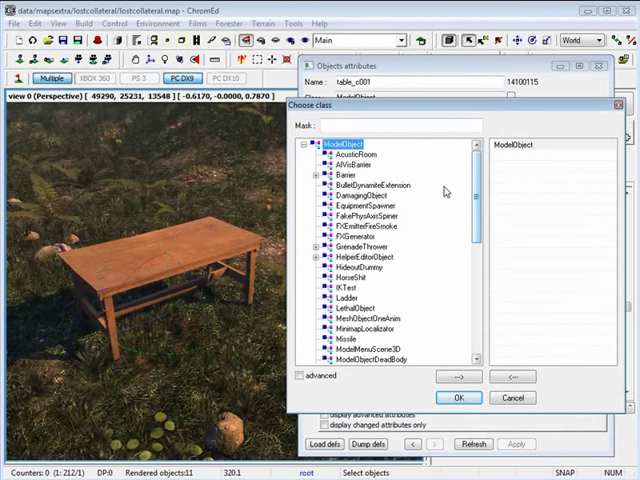
scroll("down", 3)
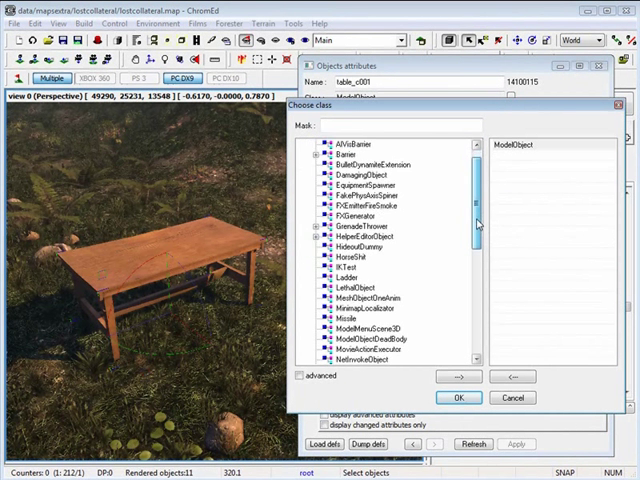
scroll("up", 3)
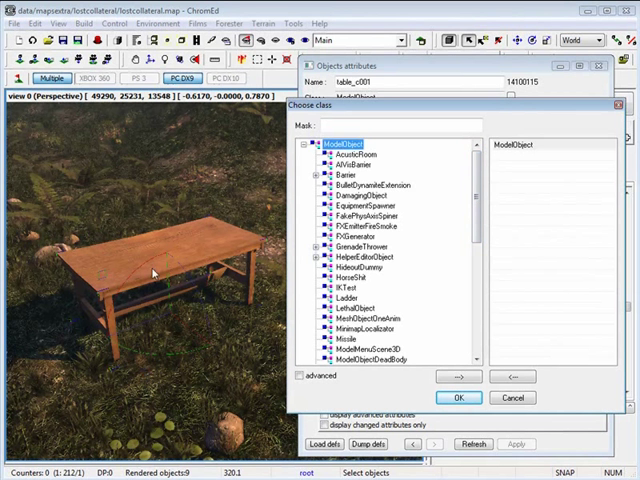
scroll("down", 3)
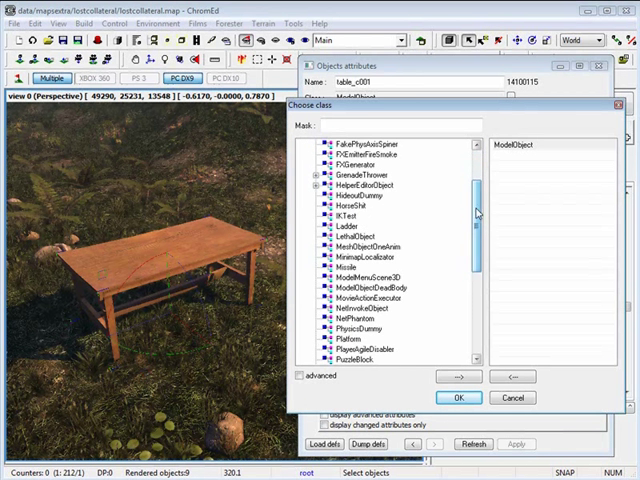
scroll("up", 3)
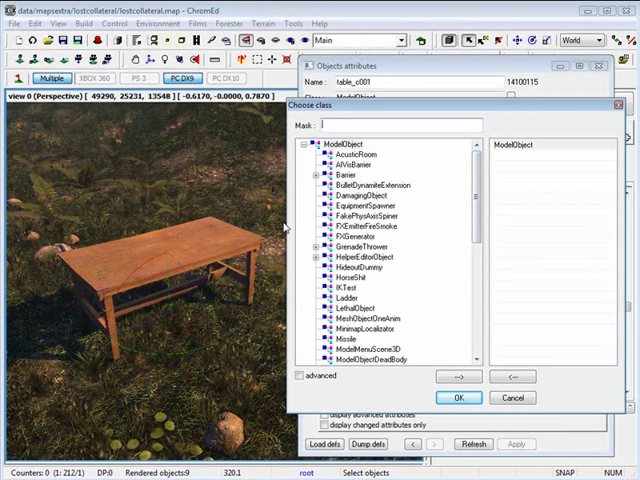
mouse_move(156, 272)
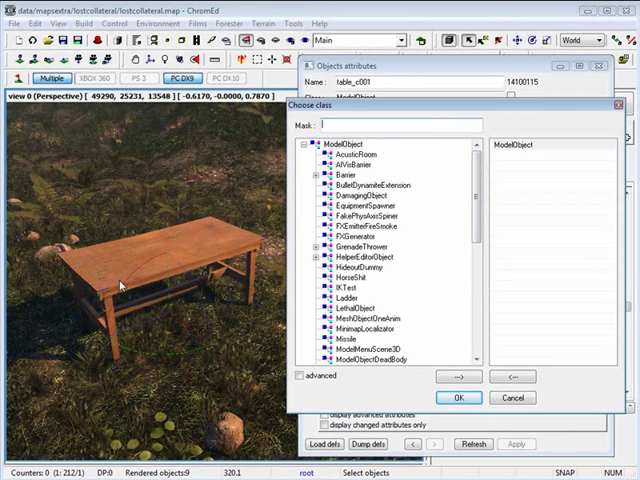
mouse_move(230, 230)
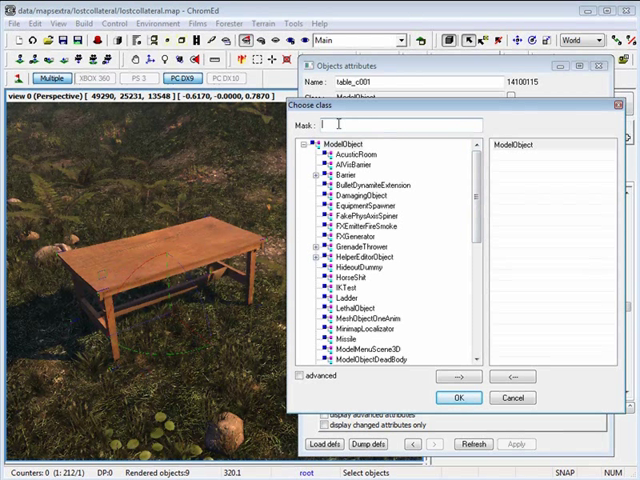
- Filter classes with 'law' and set the table's class to LawnmanGP
type("law")
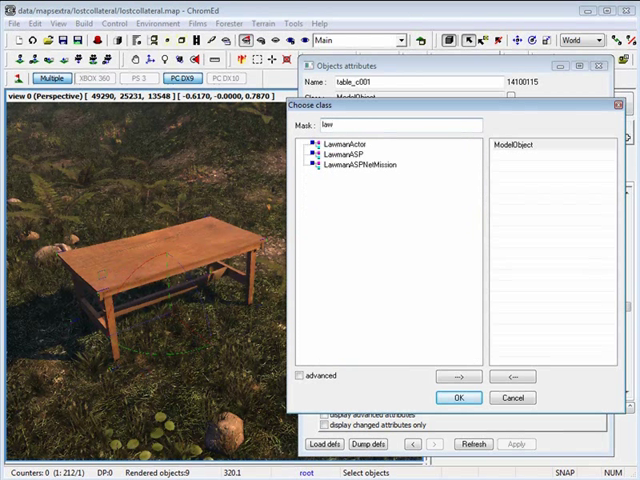
left_click(340, 156)
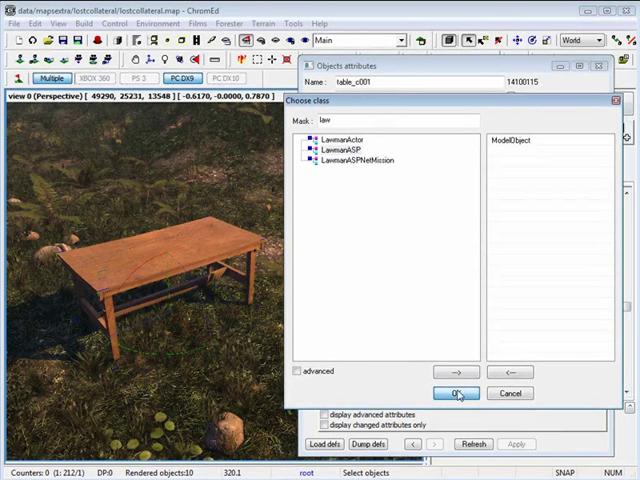
left_click(456, 392)
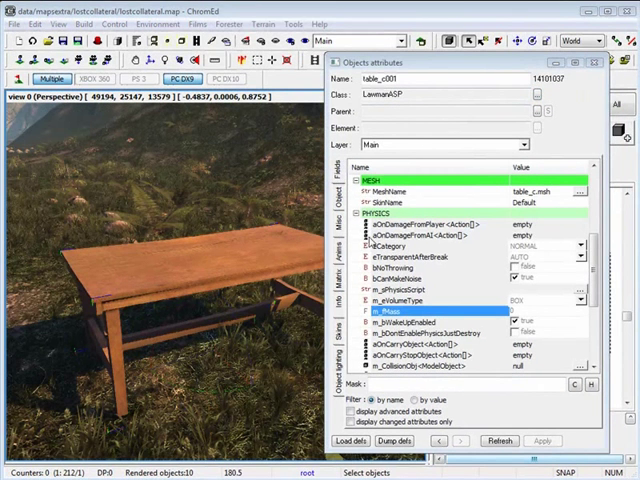
mouse_move(438, 288)
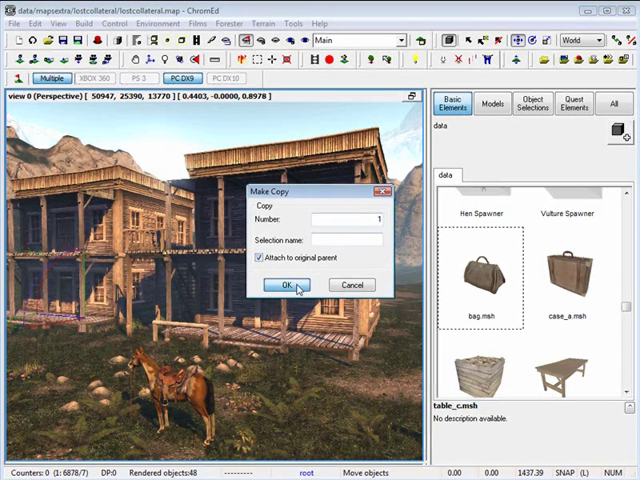
- Confirm making 1 copy of the building attached to its original parent
left_click(284, 284)
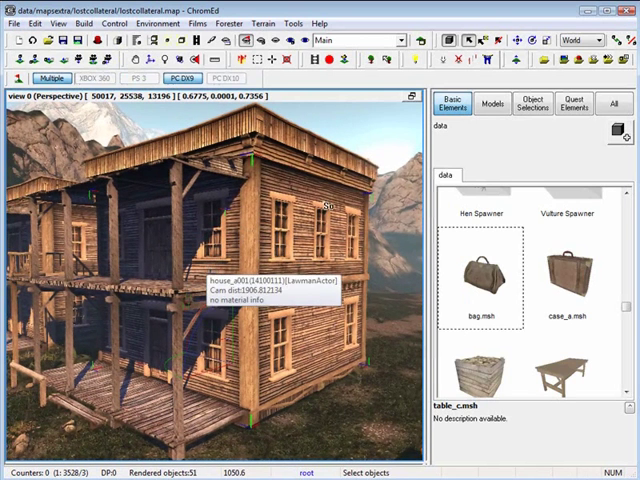
- Toggle an entry on the Options tab of the Rendering options dialog
left_click(116, 40)
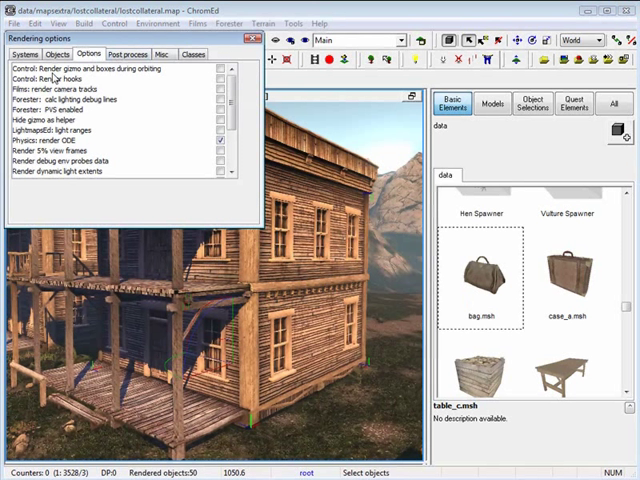
left_click(218, 78)
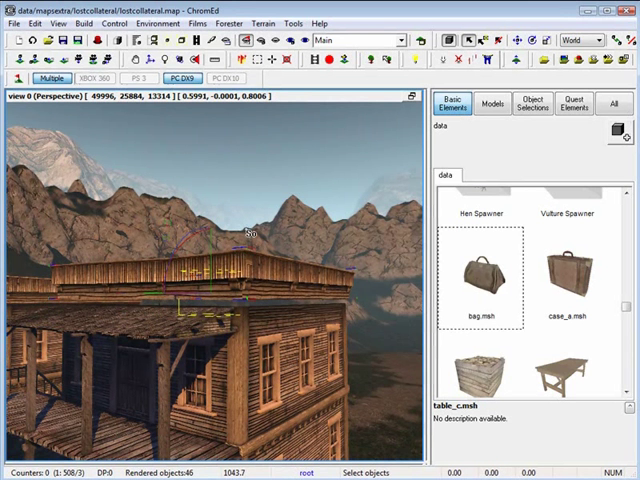
- Enable Control > Snap objects with a snap distance of 50
left_click(114, 24)
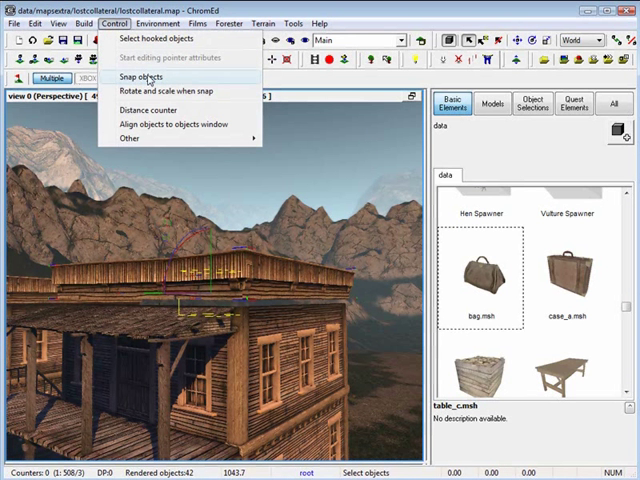
mouse_move(144, 80)
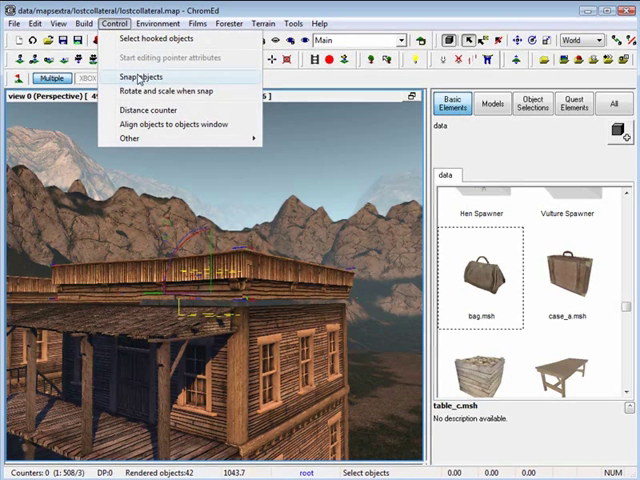
left_click(142, 76)
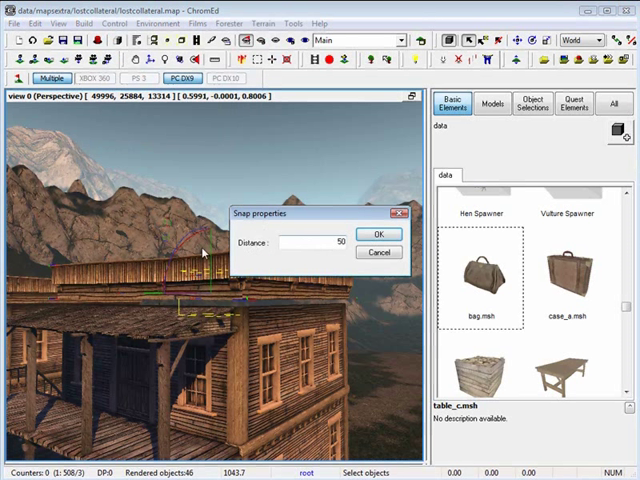
left_click(378, 232)
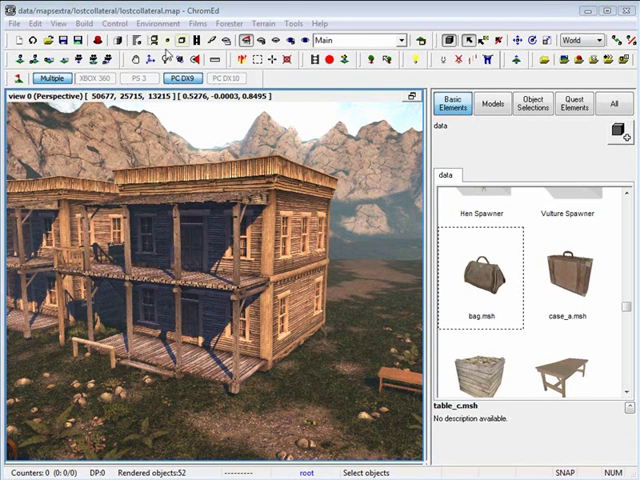
- Show the Layers window from the View menu and begin a new layer
left_click(60, 24)
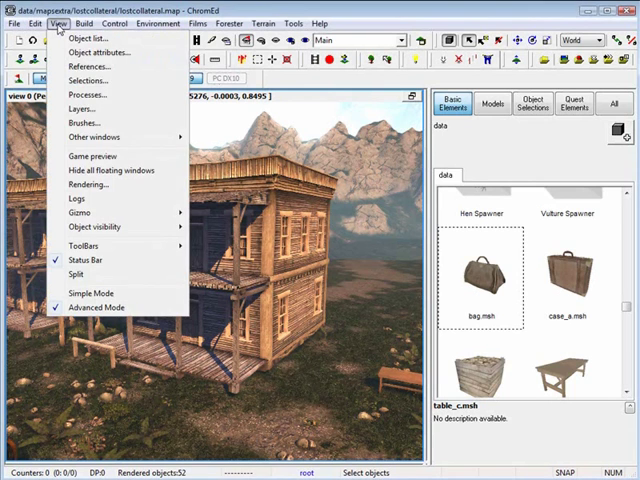
left_click(84, 108)
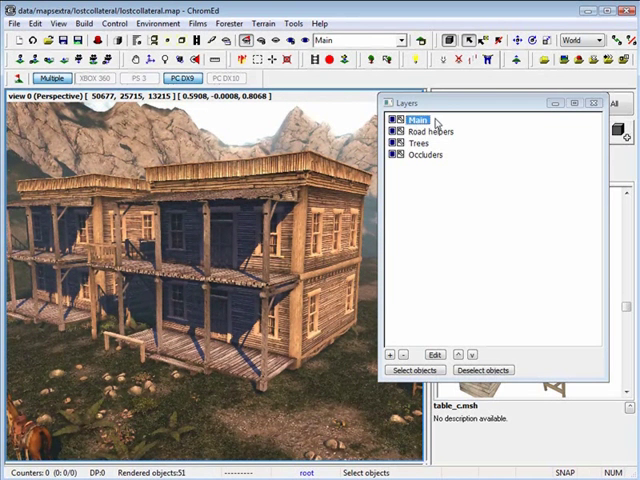
mouse_move(358, 250)
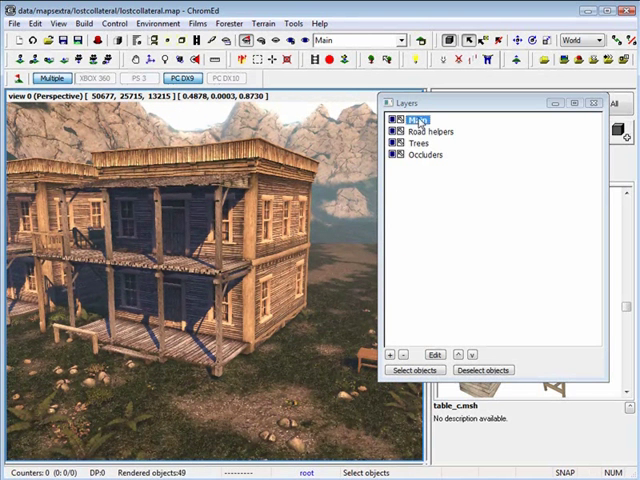
left_click(400, 40)
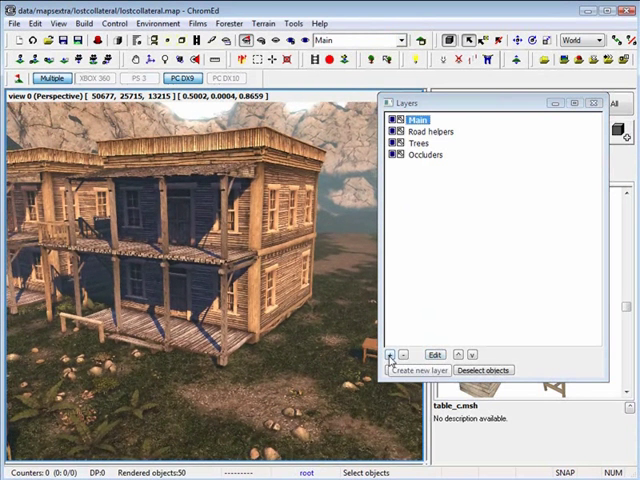
left_click(388, 356)
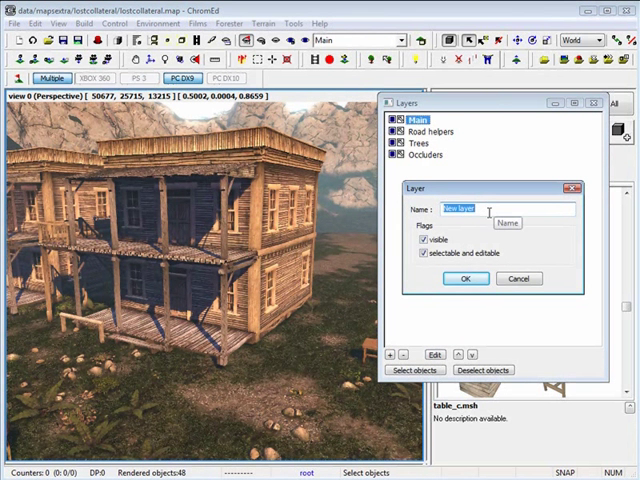
- Create the Buildings layer and make it the current layer for new objects
left_click(464, 278)
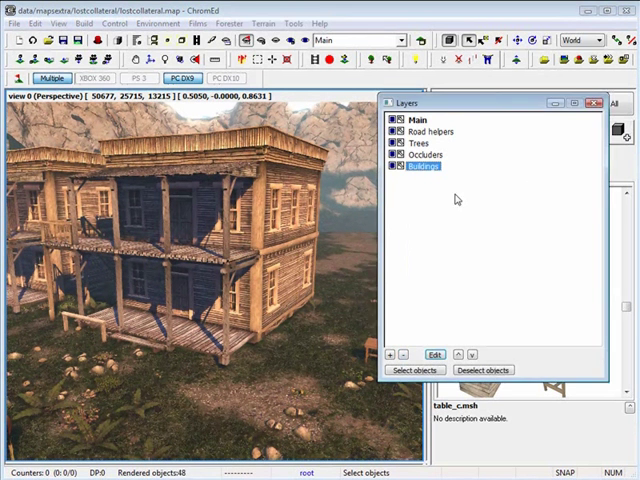
left_click(460, 354)
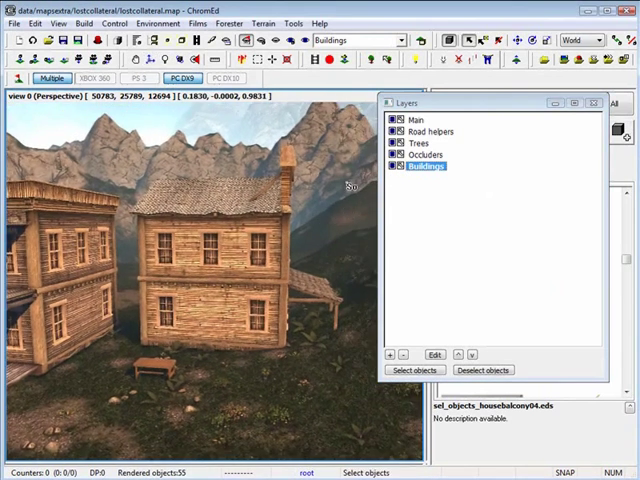
mouse_move(228, 250)
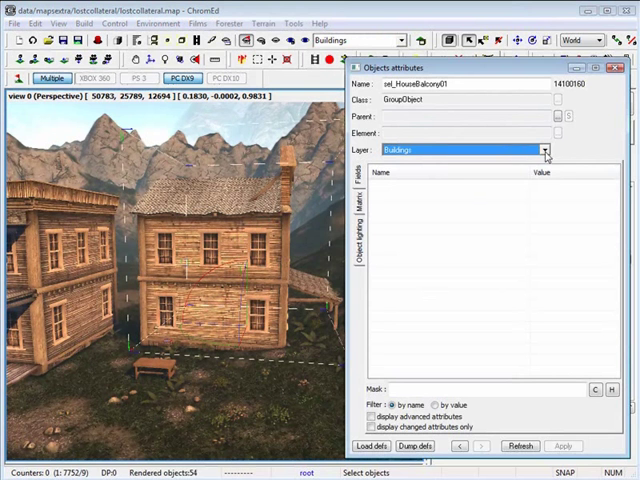
- Assign both wooden houses to Buildings, then delete that layer and its objects
left_click(544, 150)
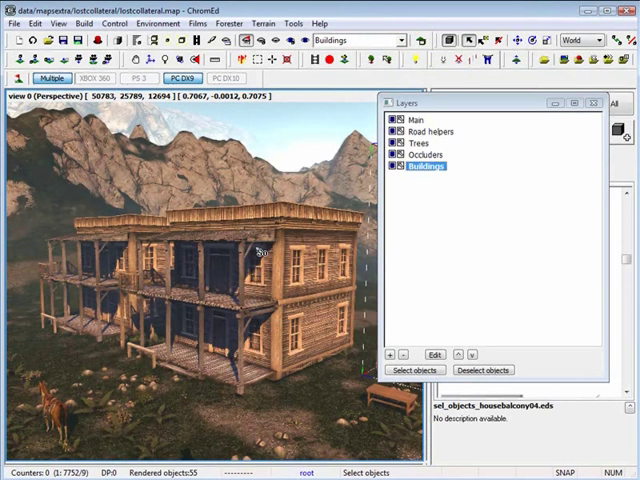
mouse_move(452, 170)
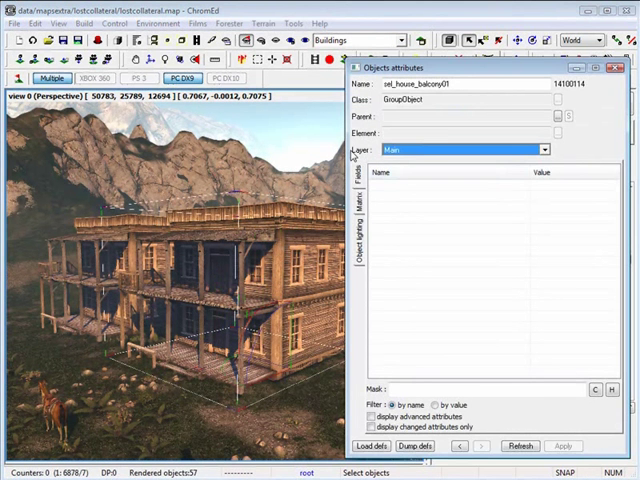
left_click(544, 148)
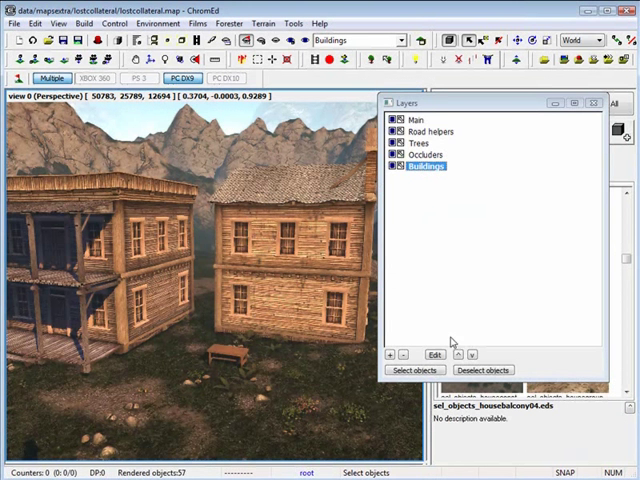
left_click(404, 354)
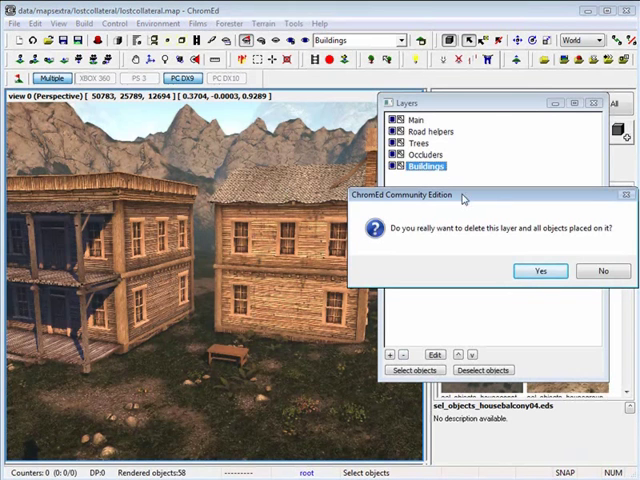
left_click(540, 272)
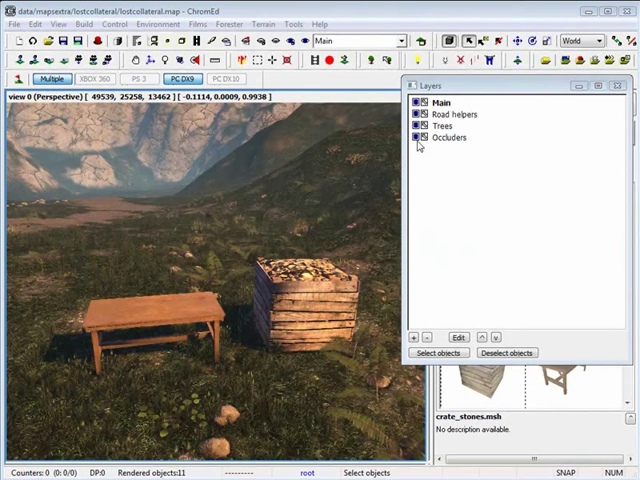
- Create new layers named Objects and Crate in the Layers window
left_click(412, 336)
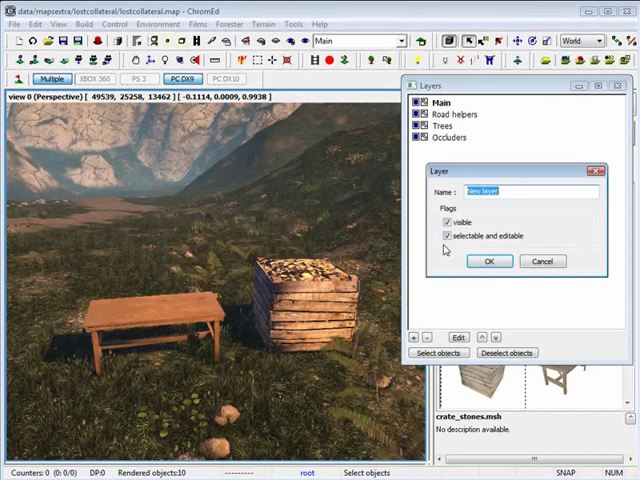
type("Objects")
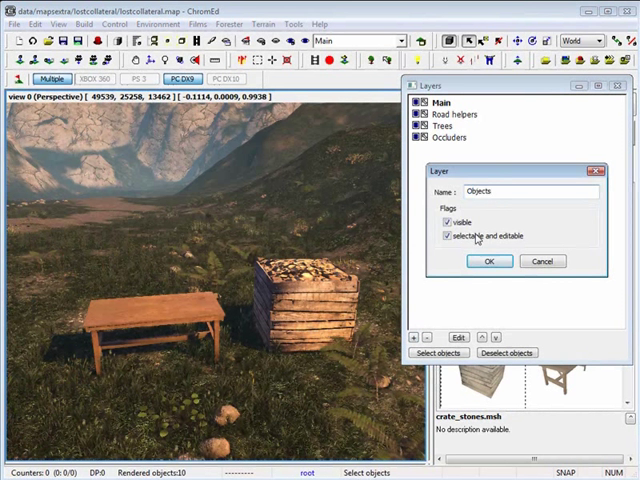
left_click(488, 260)
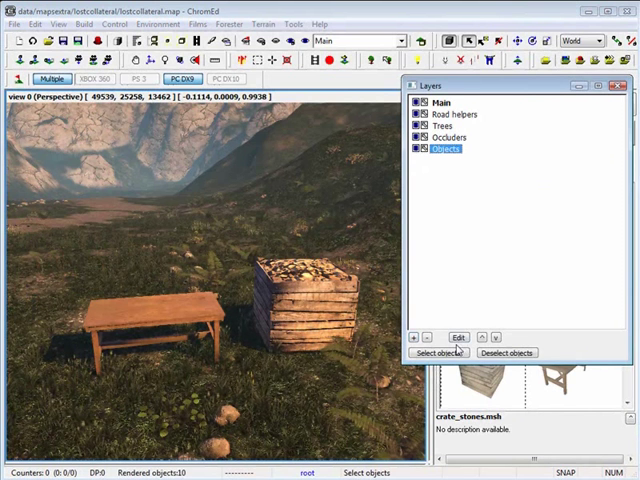
left_click(456, 336)
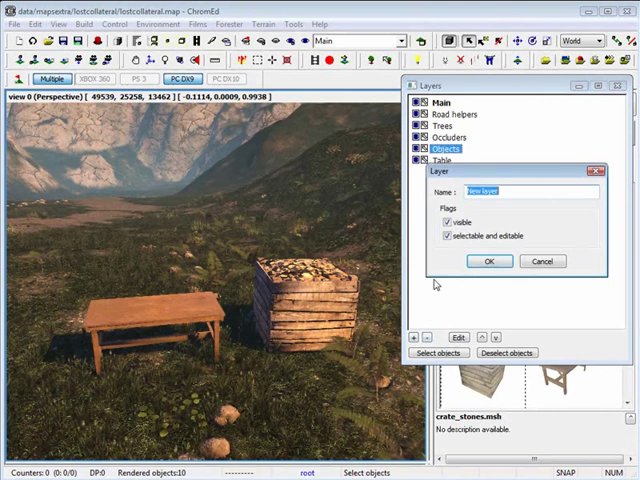
type("Crate")
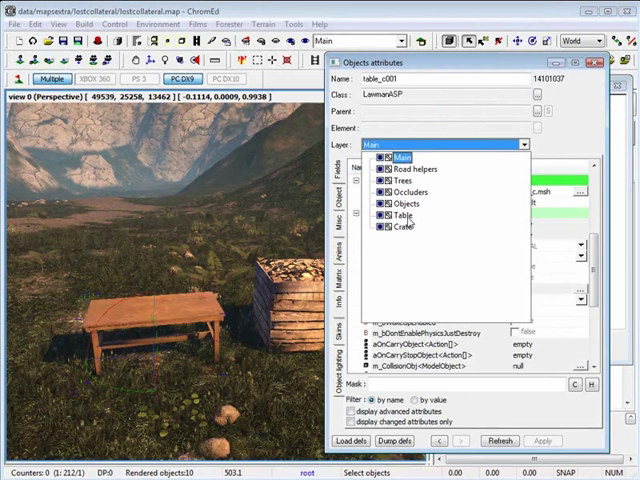
- Set the table's layer to Table and the stone crate's layer to Crate
left_click(406, 216)
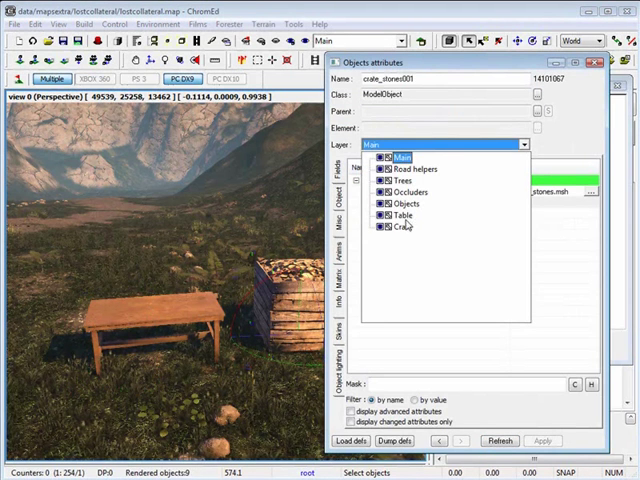
left_click(400, 226)
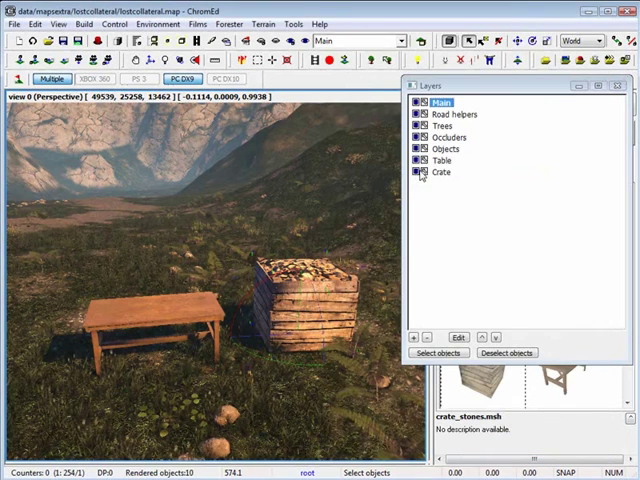
- Check crate layer visibility, drag Table under Objects and show the table again
left_click(416, 172)
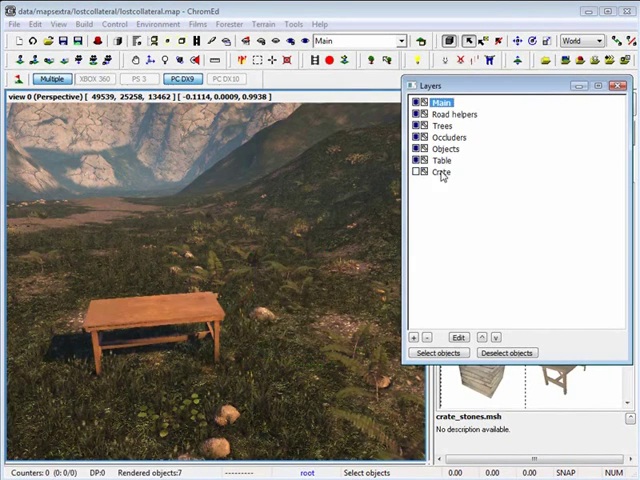
left_click(416, 172)
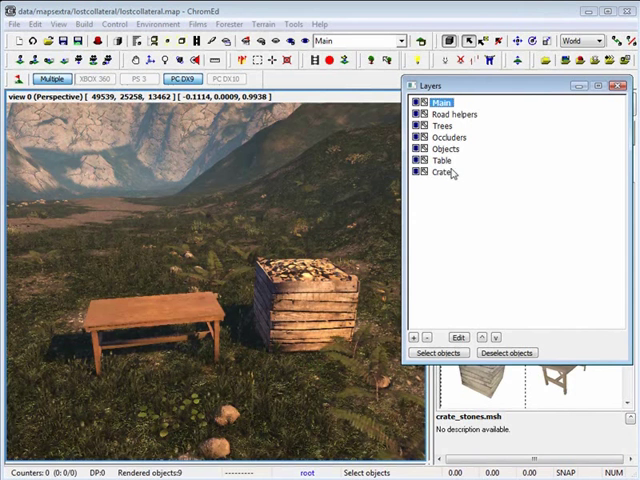
left_click(442, 160)
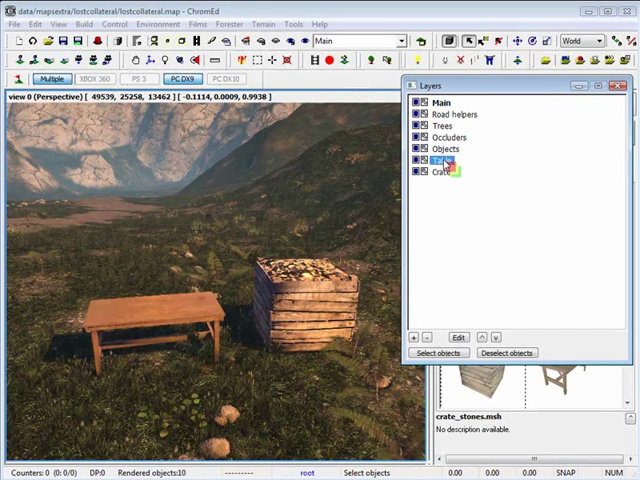
left_click(444, 160)
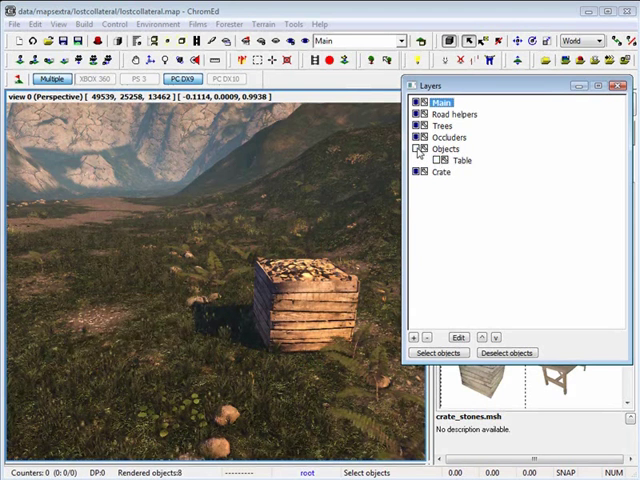
left_click(442, 172)
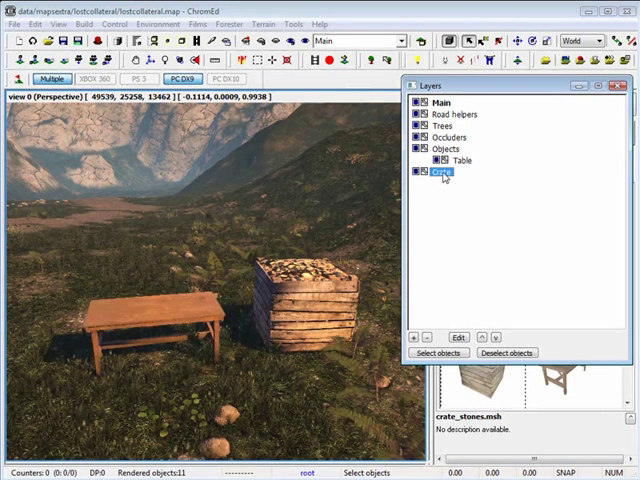